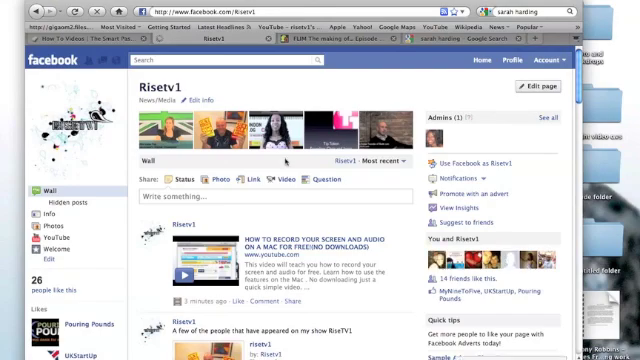
Step: Open the Risetv1 fan page's Edit page settings from the wall
{"action": "scroll", "scroll_direction": "down", "scroll_amount": 3}
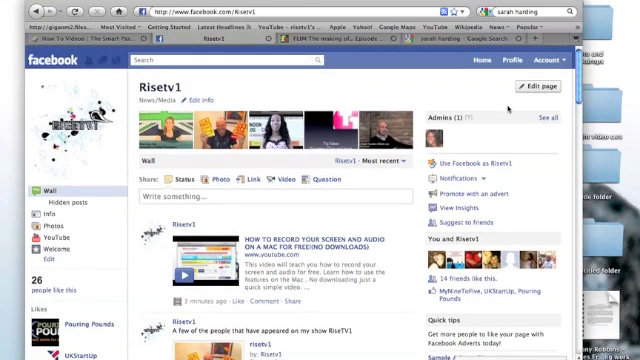
{"action": "left_click", "coordinate": [542, 86]}
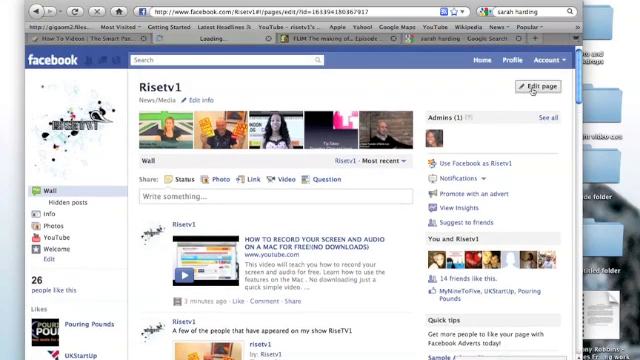
Step: Search the page's Apps for 'stat' to locate the Static HTML: iframe tabs app
{"action": "left_click", "coordinate": [546, 84]}
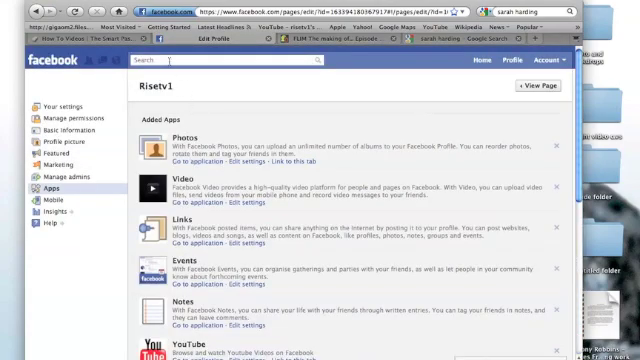
{"action": "type", "text": "stat"}
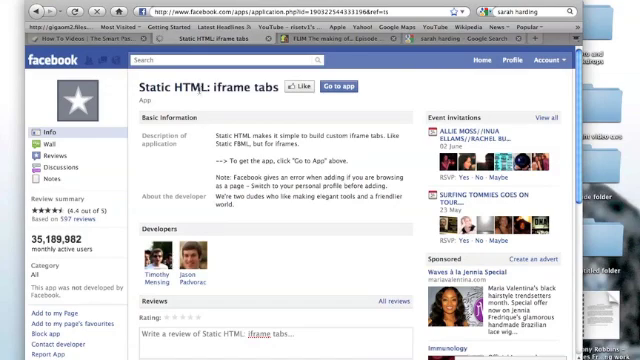
{"action": "mouse_move", "coordinate": [300, 84]}
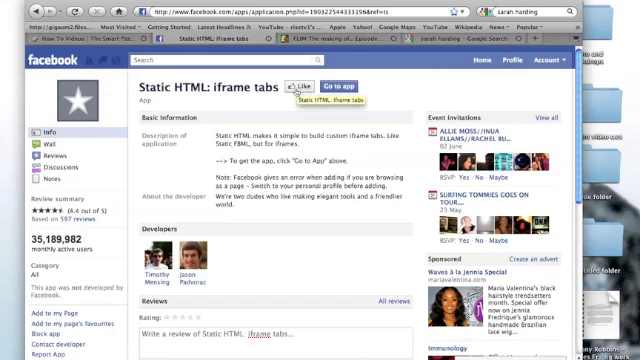
Step: Add Static HTML: iframe tabs to the Risetv1 page and return to its wall
{"action": "scroll", "scroll_direction": "down", "scroll_amount": 3}
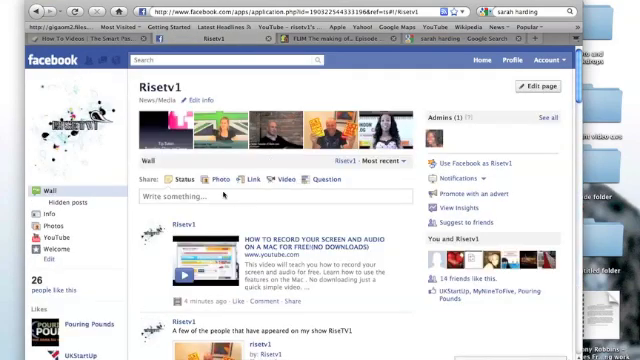
Step: Enter the welcome-page HTML code in the new Welcome tab's Static HTML editor
{"action": "scroll", "scroll_direction": "down", "scroll_amount": 3}
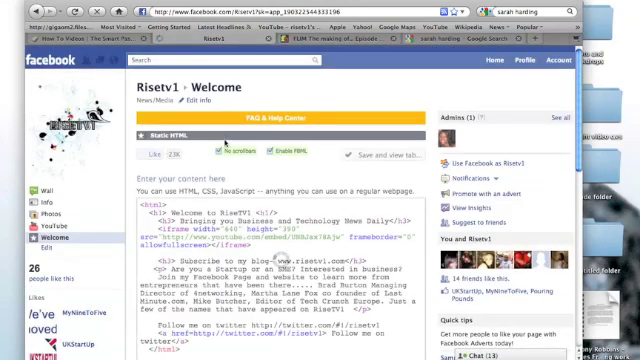
Step: Review the welcome code and submit it with 'Save and view tab'
{"action": "scroll", "scroll_direction": "down", "scroll_amount": 3}
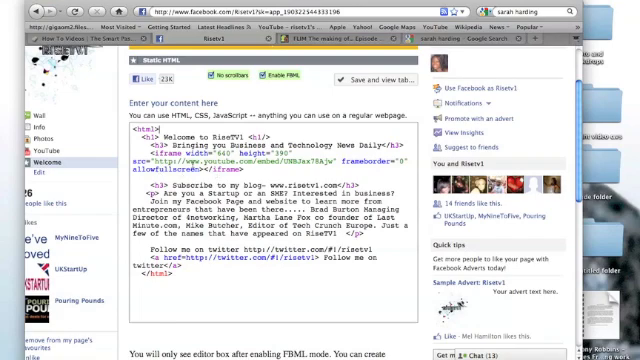
{"action": "scroll", "scroll_direction": "down", "scroll_amount": 3}
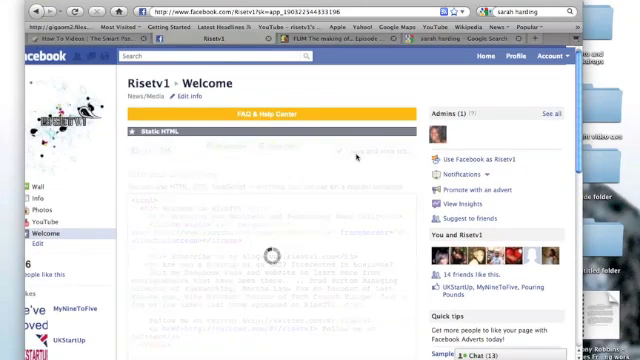
Step: View the rendered 'Welcome to RiseTV1' page with its heading and embedded video
{"action": "left_click", "coordinate": [370, 152]}
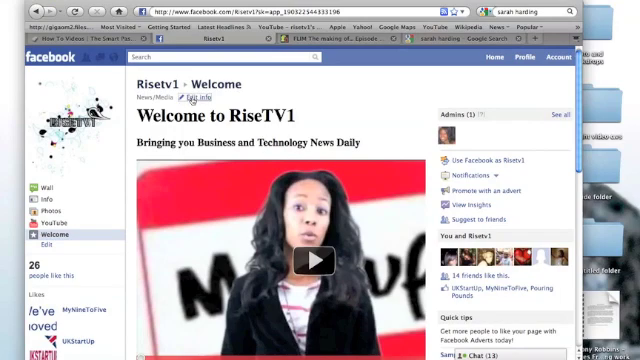
Step: Set Default Landing Tab to Welcome under Manage permissions and save changes
{"action": "left_click", "coordinate": [180, 100]}
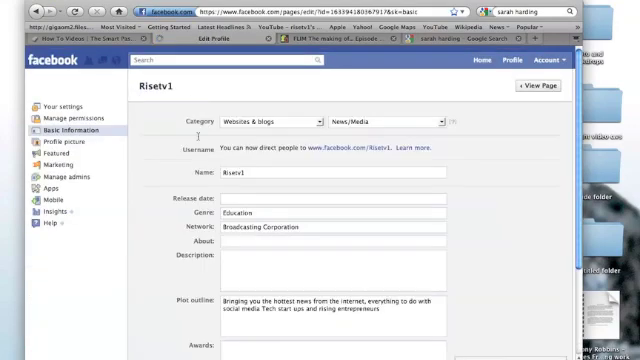
{"action": "scroll", "scroll_direction": "down", "scroll_amount": 3}
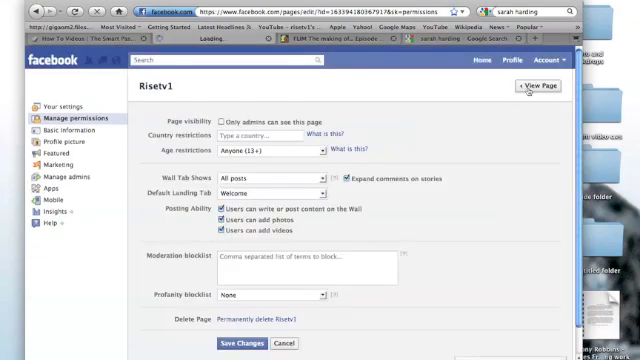
Step: Return to the Risetv1 public page via View Page
{"action": "left_click", "coordinate": [552, 86]}
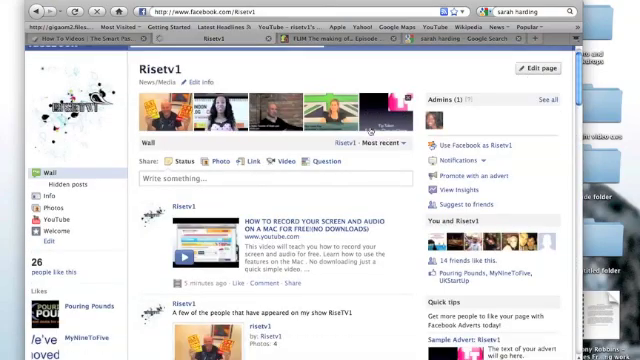
{"action": "scroll", "scroll_direction": "down", "scroll_amount": 3}
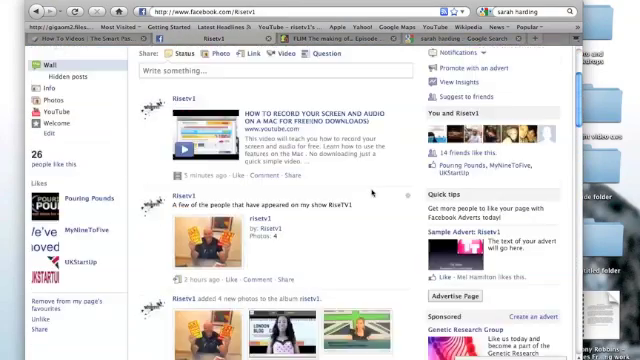